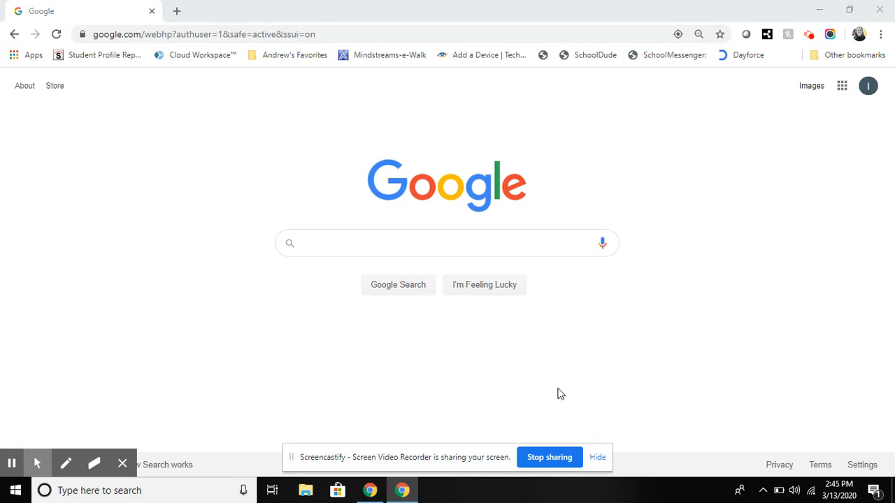
{"action": "mouse_move", "coordinate": [879, 105]}
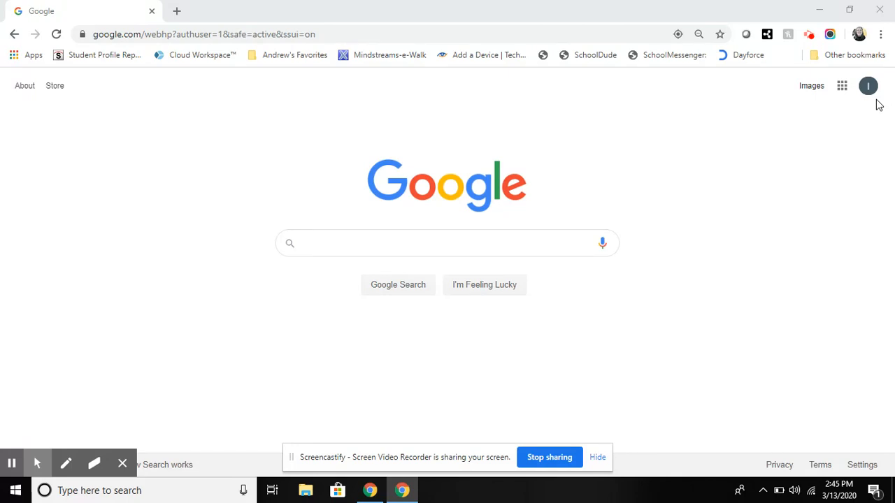
{"action": "mouse_move", "coordinate": [842, 86]}
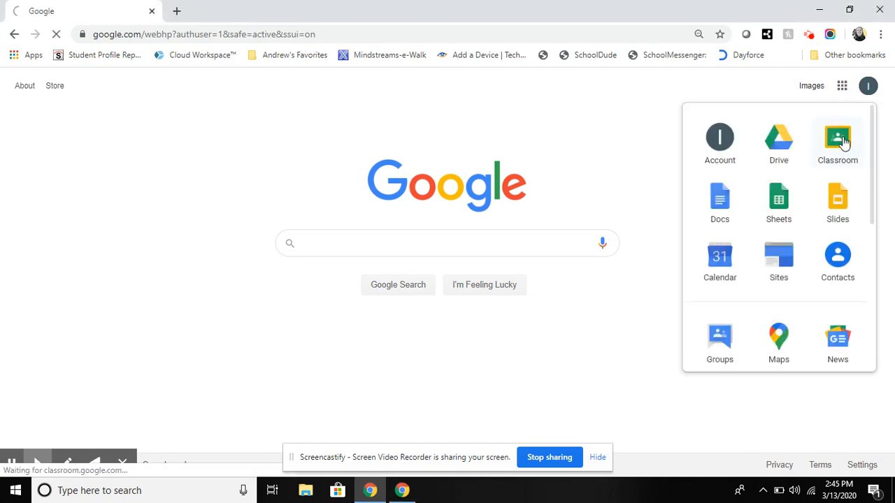
Choose Classroom from the Google apps grid on the Search page
{"action": "left_click", "coordinate": [837, 138]}
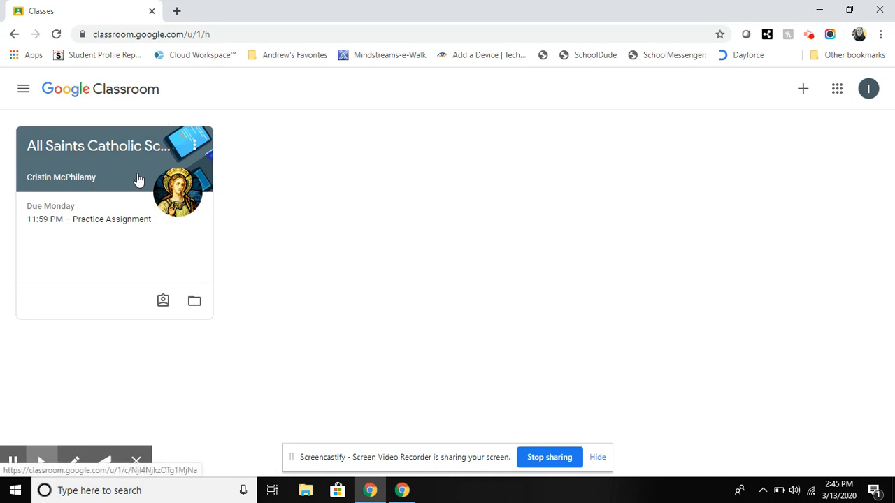
Open the All Saints Catholic School class card to view its stream
{"action": "left_click", "coordinate": [98, 146]}
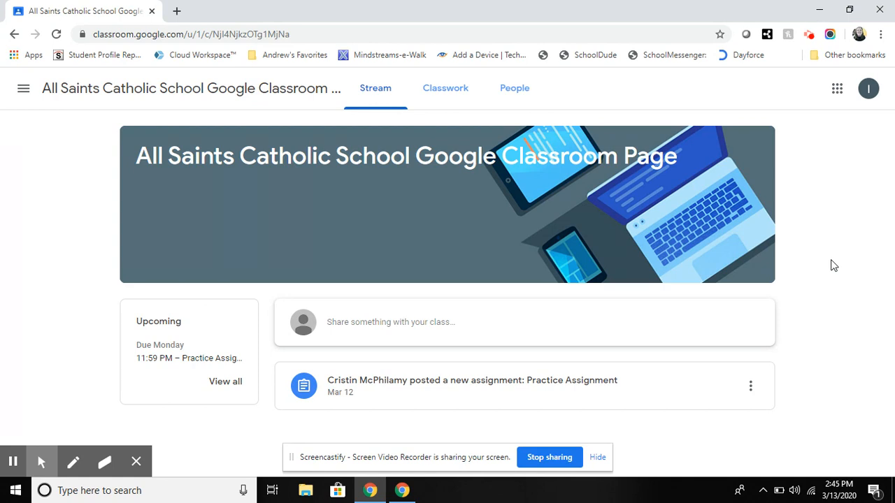
{"action": "mouse_move", "coordinate": [667, 350]}
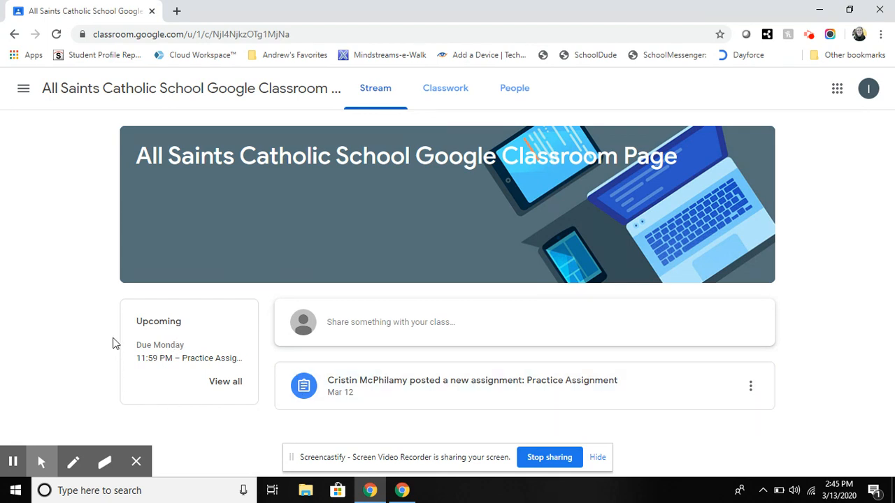
{"action": "mouse_move", "coordinate": [463, 443]}
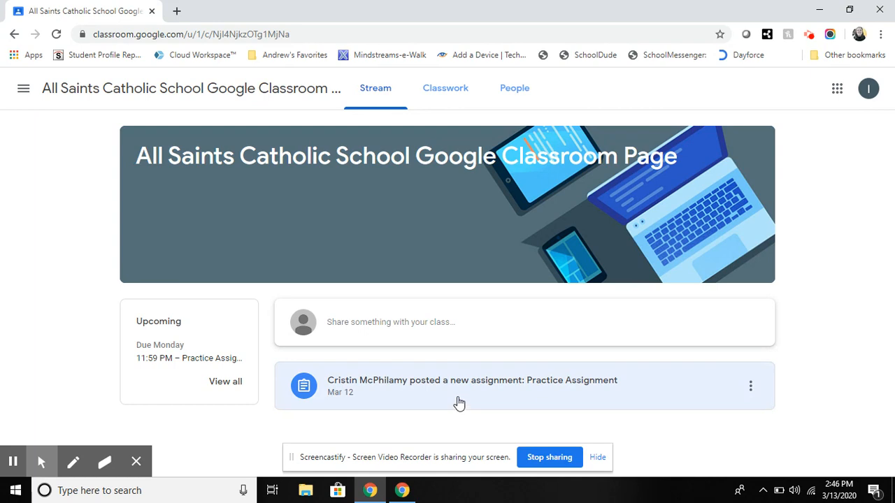
Open the 'Practice Assignment' post from the class stream
{"action": "left_click", "coordinate": [472, 381]}
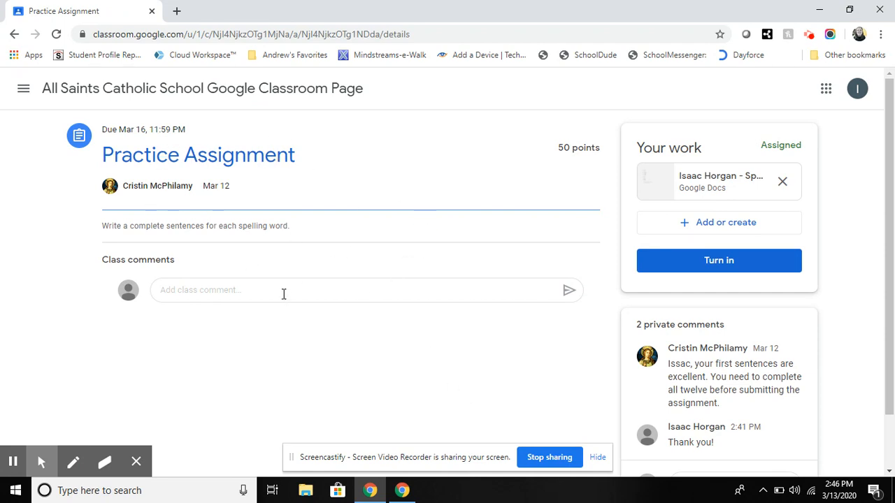
{"action": "mouse_move", "coordinate": [381, 229]}
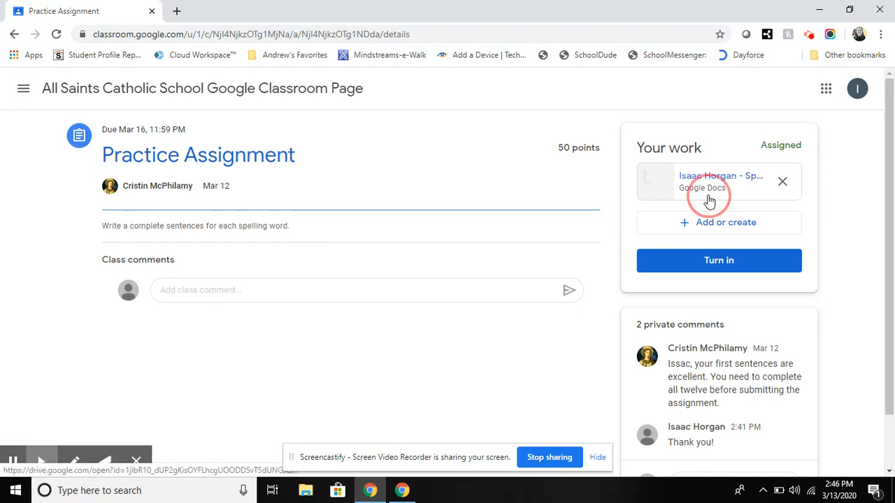
Open the attached Spelling Sentences doc and type 'You make me happy.' as a third sentence
{"action": "left_click", "coordinate": [706, 181]}
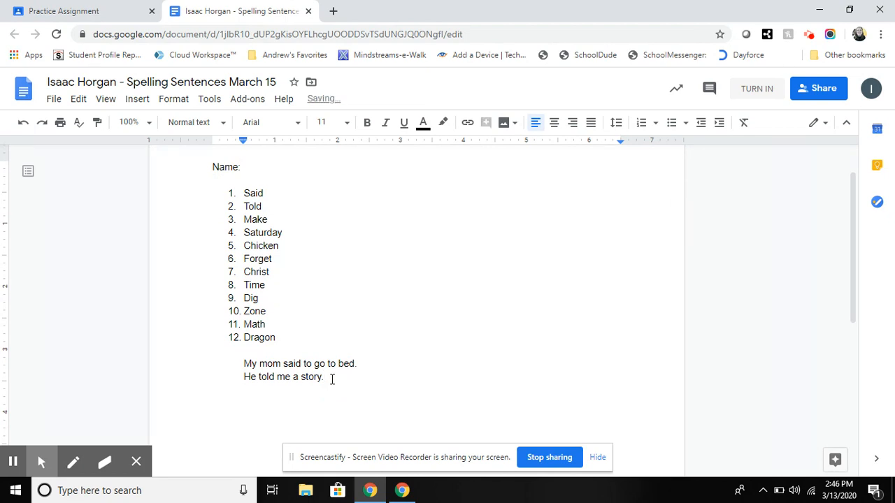
{"action": "type", "text": "You"}
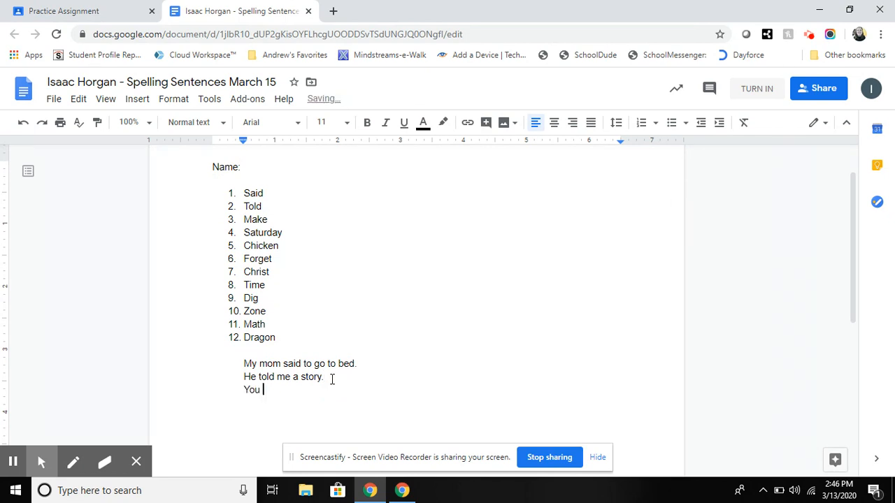
{"action": "type", "text": "make me happy."}
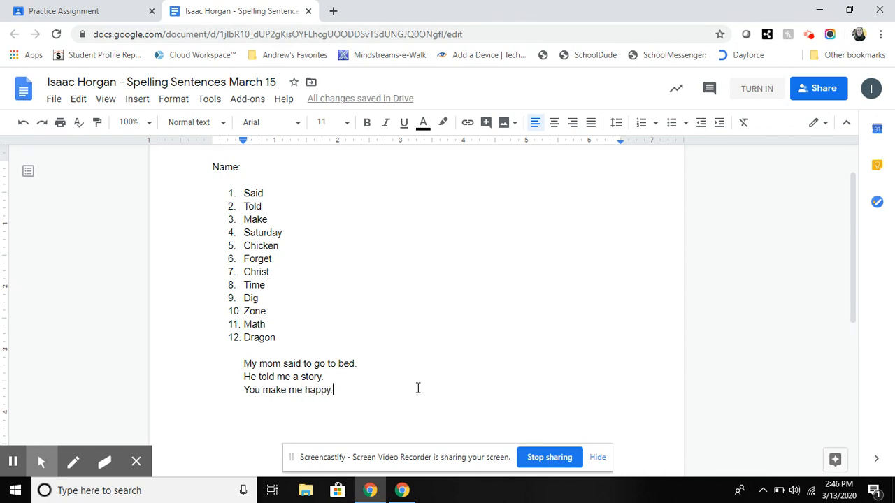
{"action": "mouse_move", "coordinate": [357, 266]}
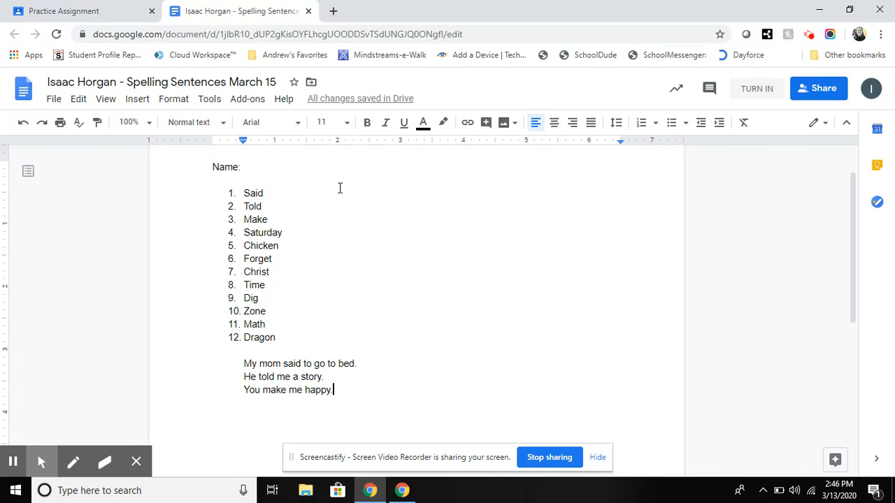
{"action": "mouse_move", "coordinate": [308, 11]}
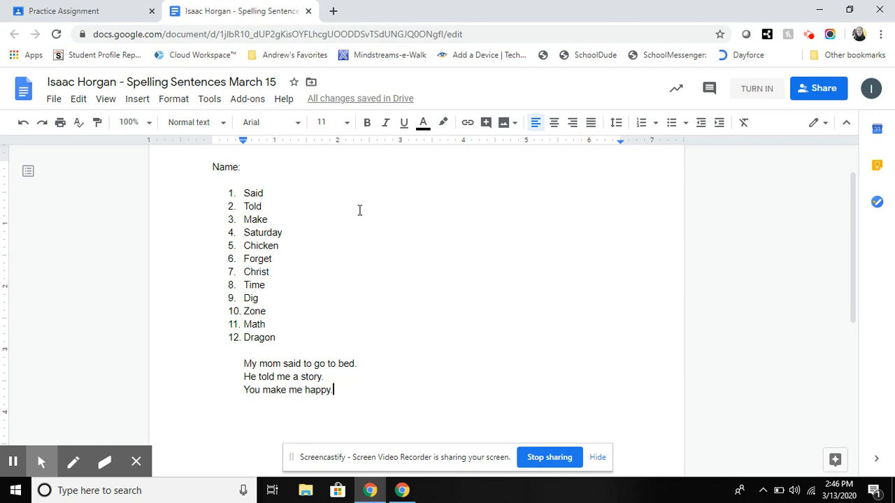
{"action": "mouse_move", "coordinate": [161, 82]}
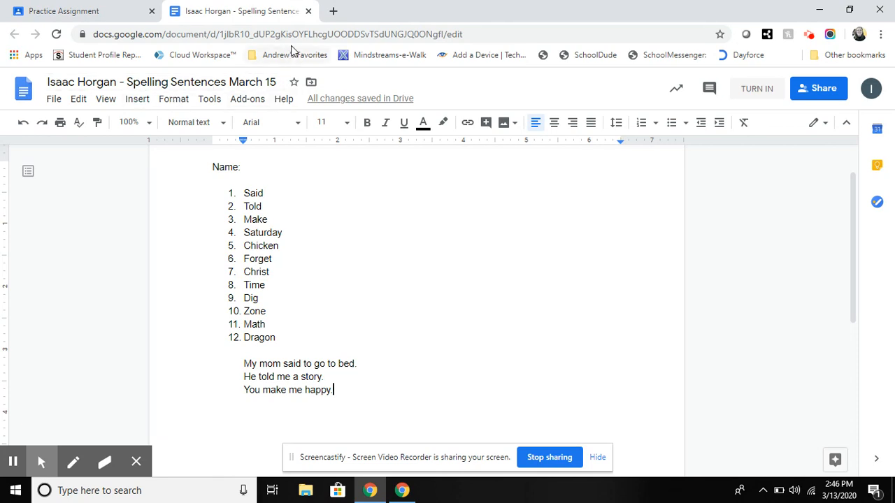
{"action": "mouse_move", "coordinate": [308, 11]}
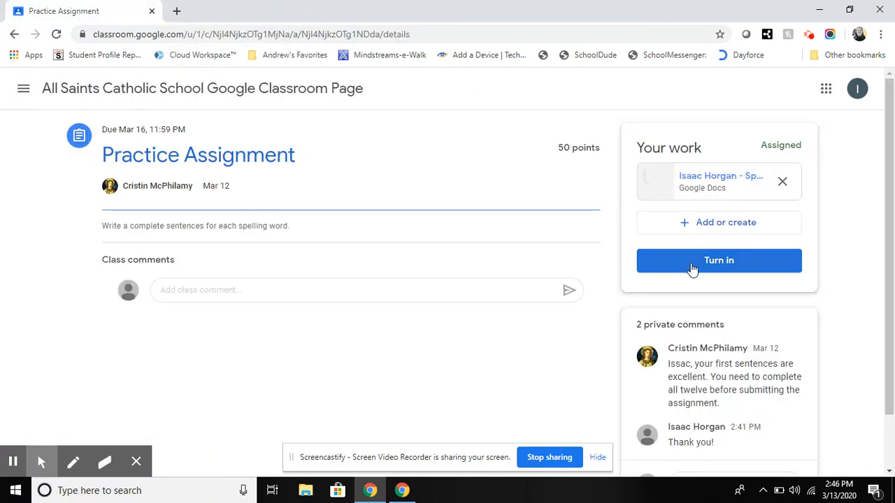
Turn in the Practice Assignment and confirm submitting the Spelling Sentences document
{"action": "left_click", "coordinate": [719, 260]}
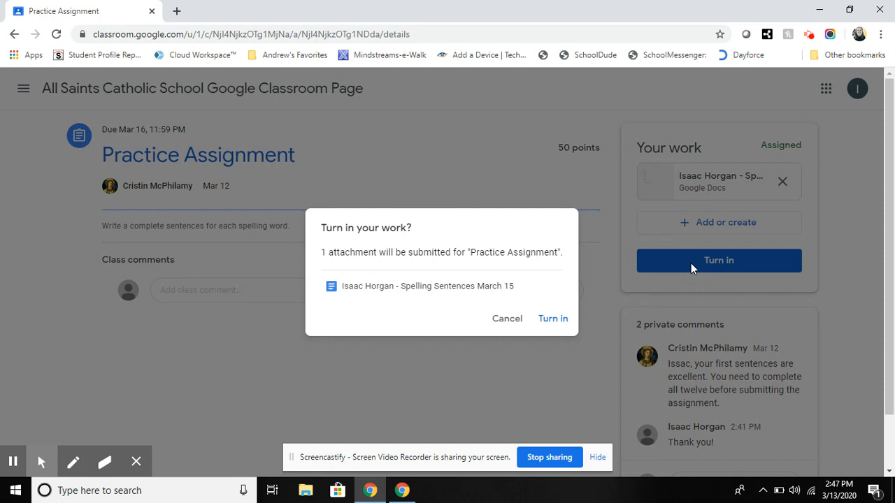
{"action": "left_click", "coordinate": [553, 318]}
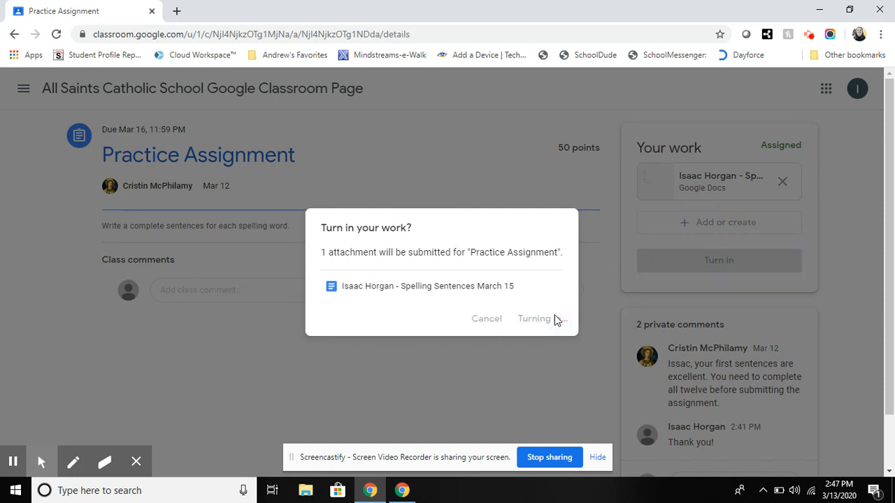
{"action": "left_click", "coordinate": [533, 319]}
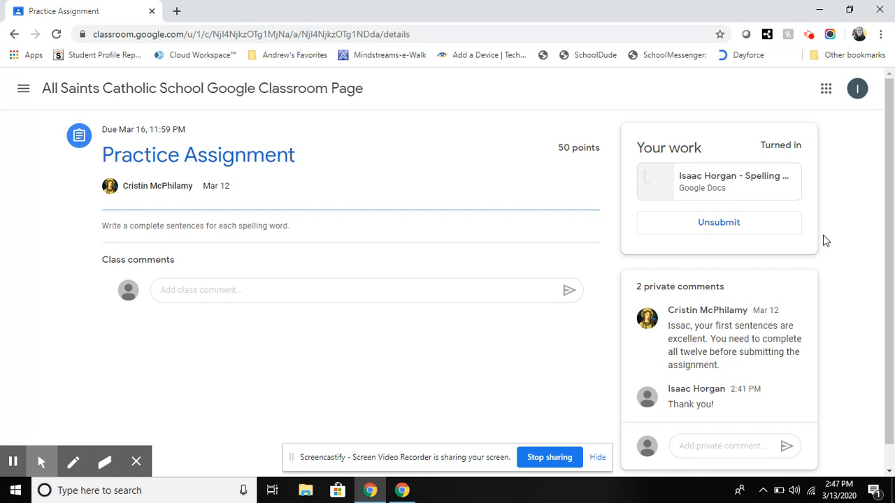
{"action": "mouse_move", "coordinate": [757, 307]}
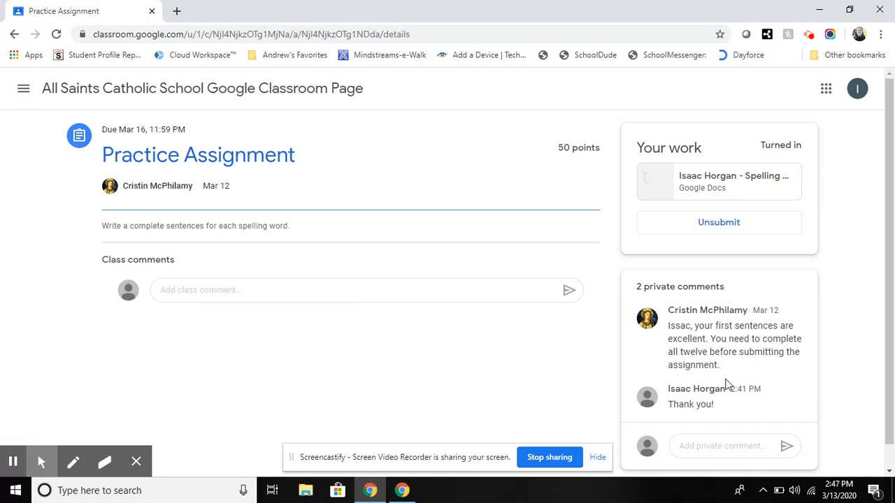
{"action": "mouse_move", "coordinate": [723, 351]}
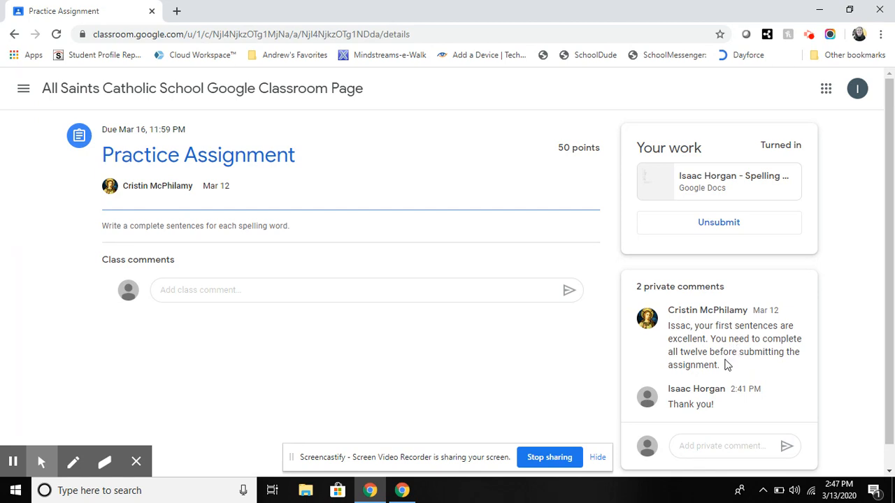
{"action": "mouse_move", "coordinate": [725, 405]}
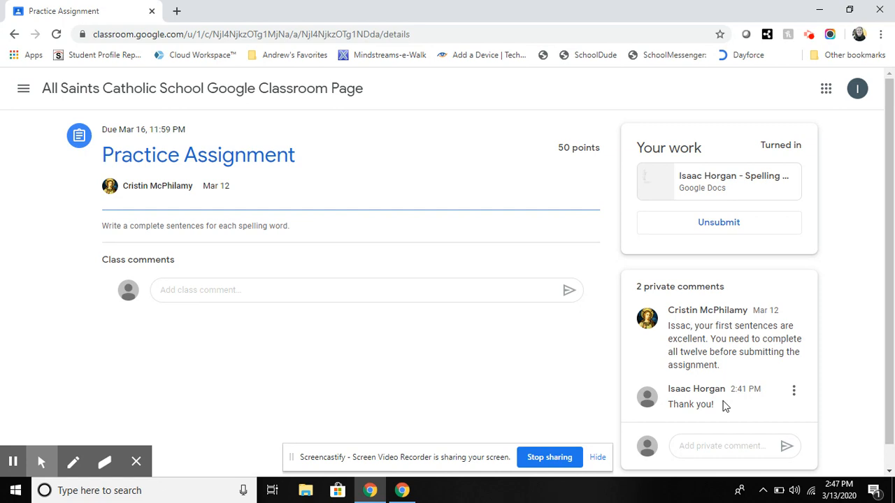
{"action": "mouse_move", "coordinate": [734, 302]}
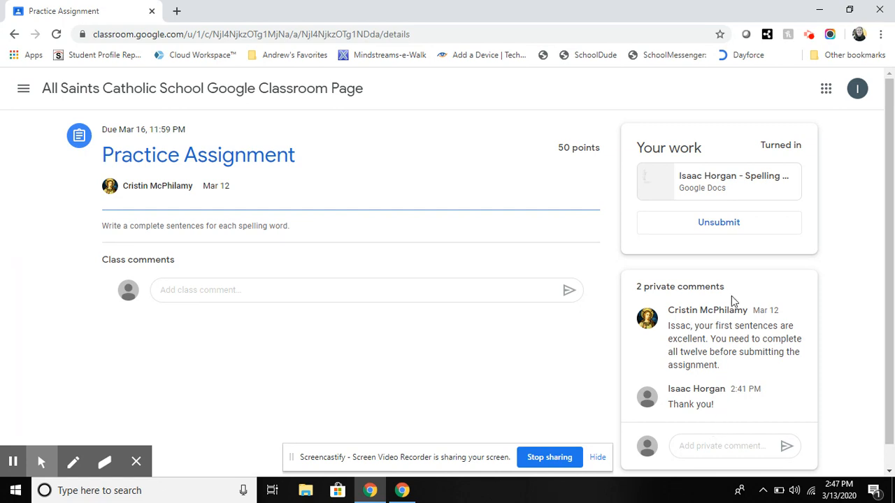
{"action": "mouse_move", "coordinate": [734, 180]}
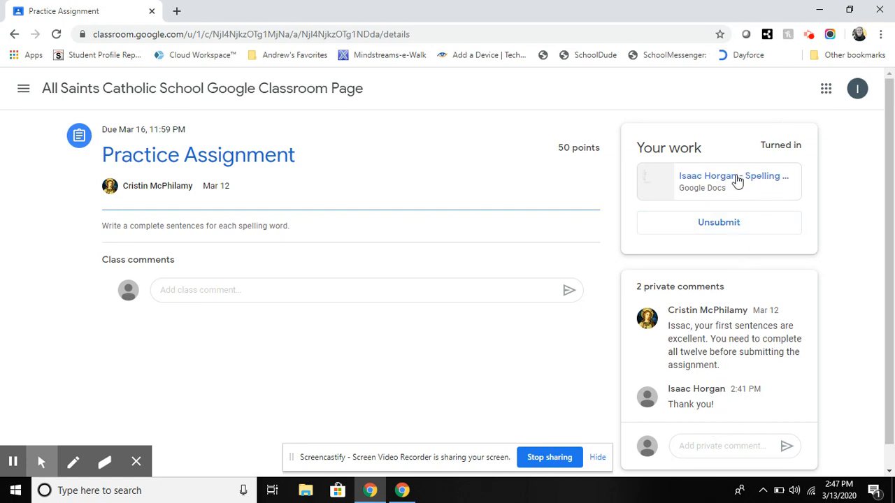
{"action": "left_click", "coordinate": [734, 175]}
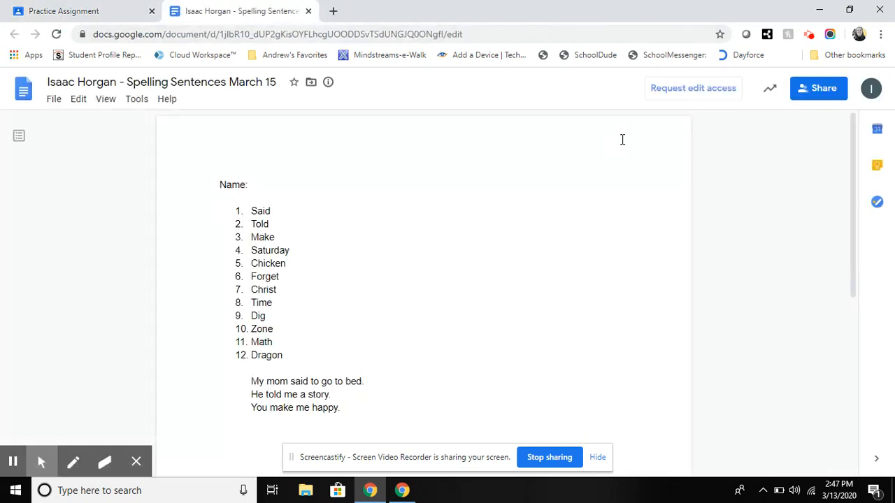
{"action": "mouse_move", "coordinate": [716, 101]}
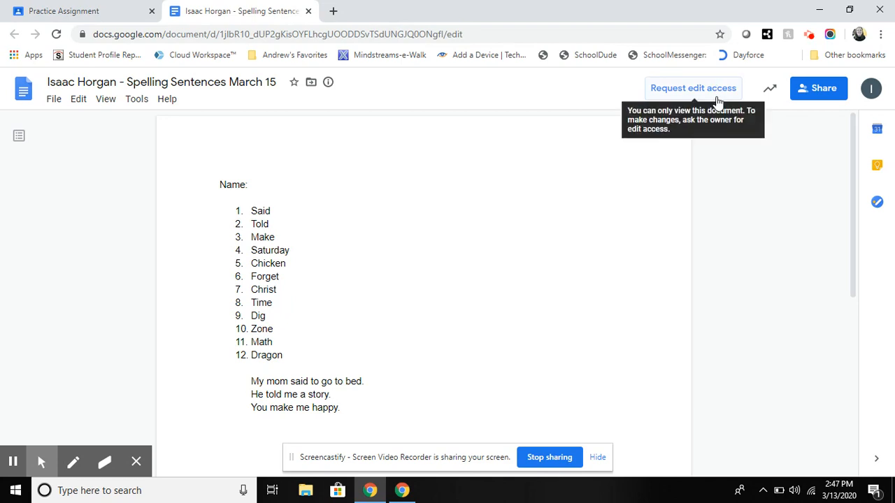
{"action": "left_click", "coordinate": [63, 11]}
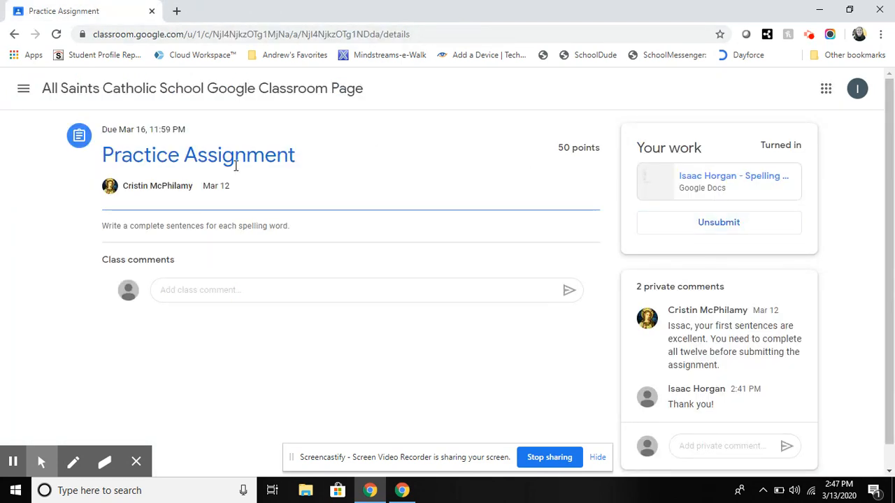
Go to the All Saints class stream via the side menu, then choose To-do
{"action": "left_click", "coordinate": [23, 88]}
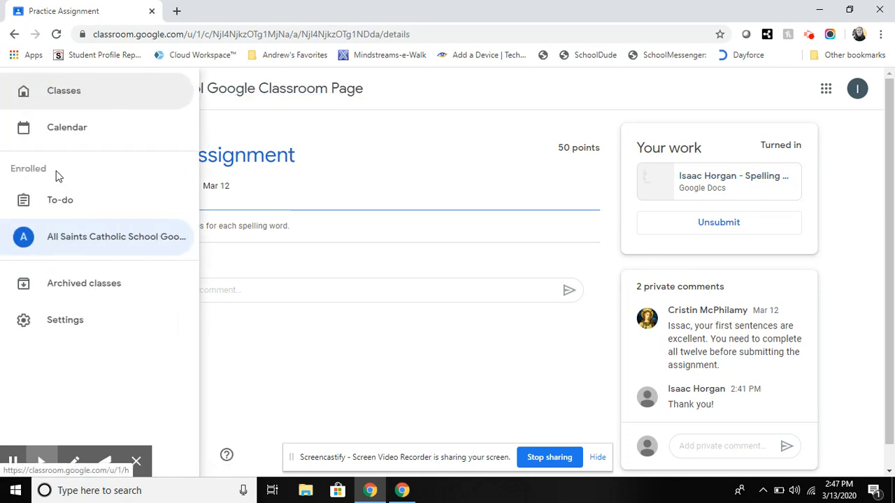
{"action": "left_click", "coordinate": [116, 236]}
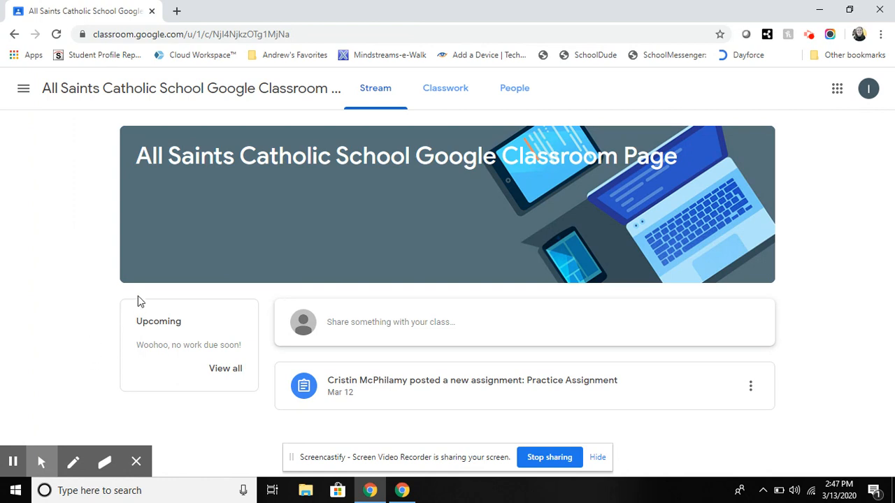
{"action": "mouse_move", "coordinate": [220, 407]}
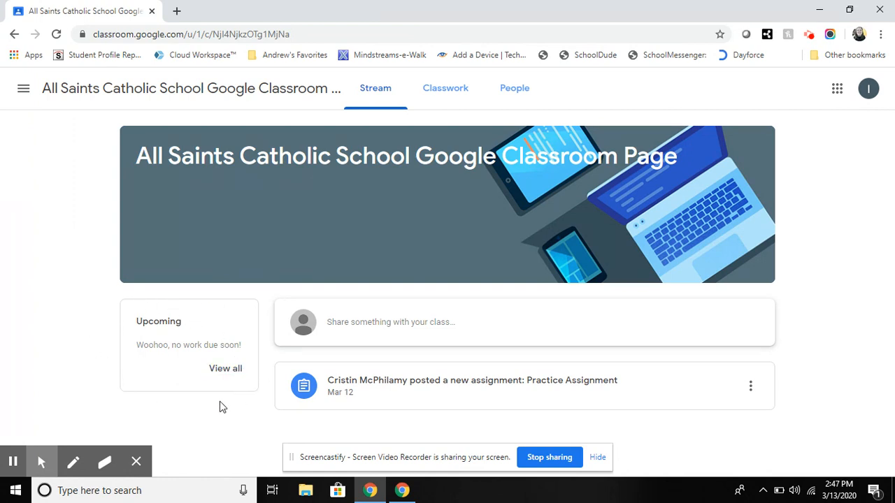
{"action": "mouse_move", "coordinate": [167, 325]}
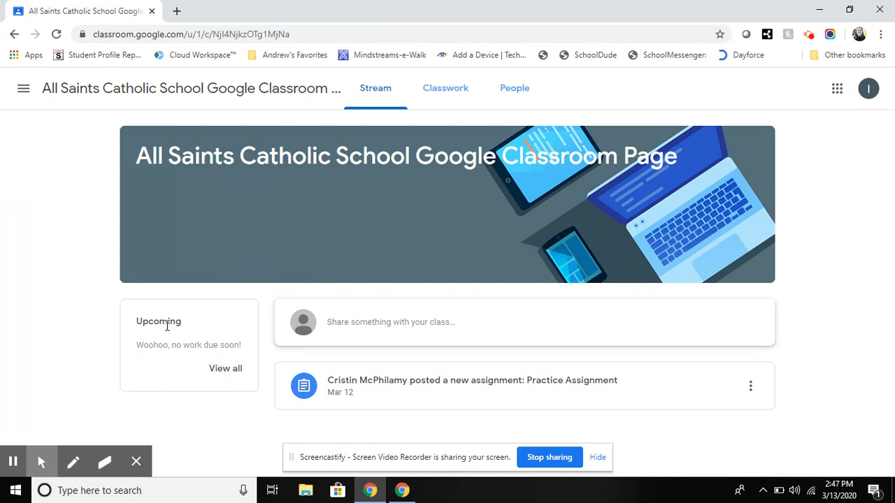
{"action": "left_click", "coordinate": [23, 88]}
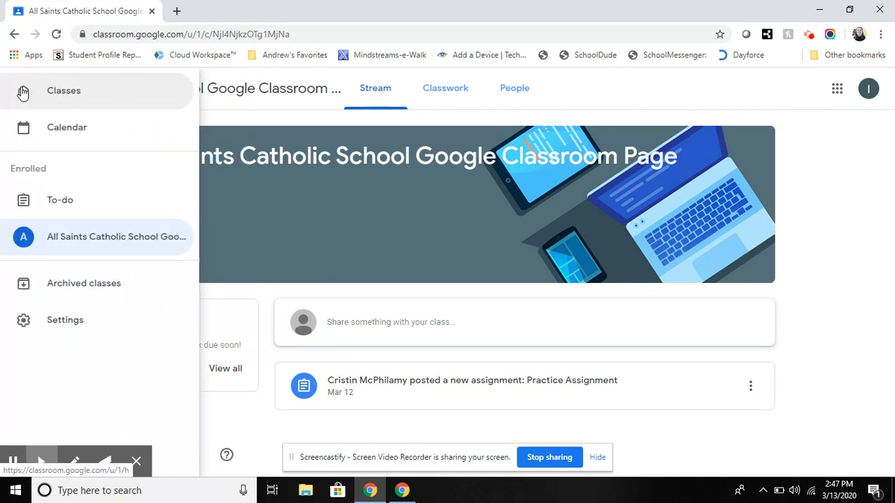
{"action": "mouse_move", "coordinate": [60, 203]}
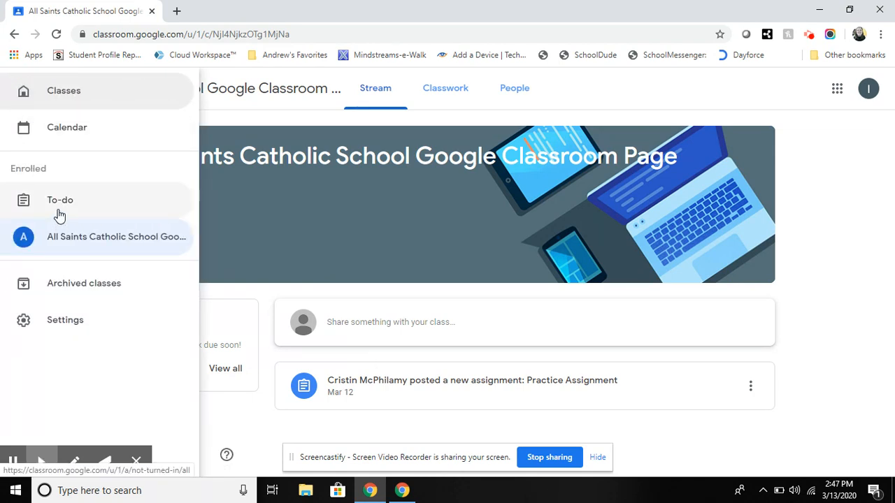
{"action": "left_click", "coordinate": [61, 200]}
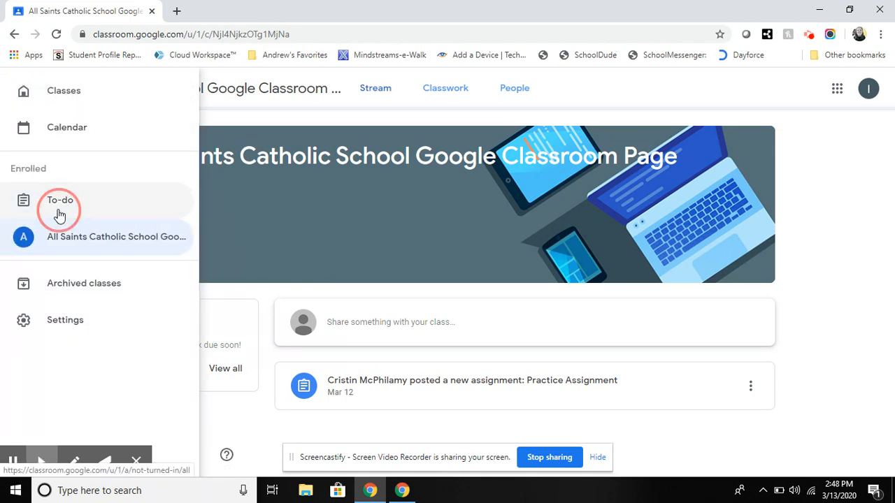
Show the Done tab listing Practice Assignment as Turned in
{"action": "left_click", "coordinate": [60, 200]}
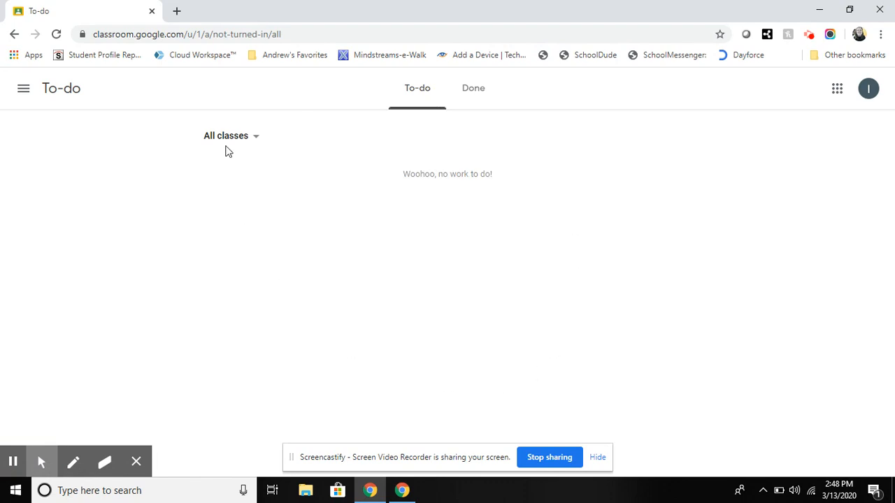
{"action": "mouse_move", "coordinate": [252, 216]}
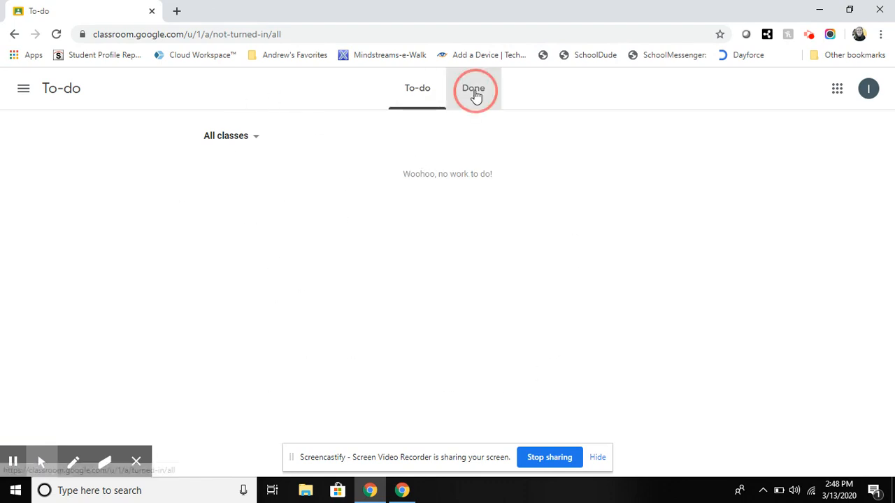
{"action": "left_click", "coordinate": [473, 88]}
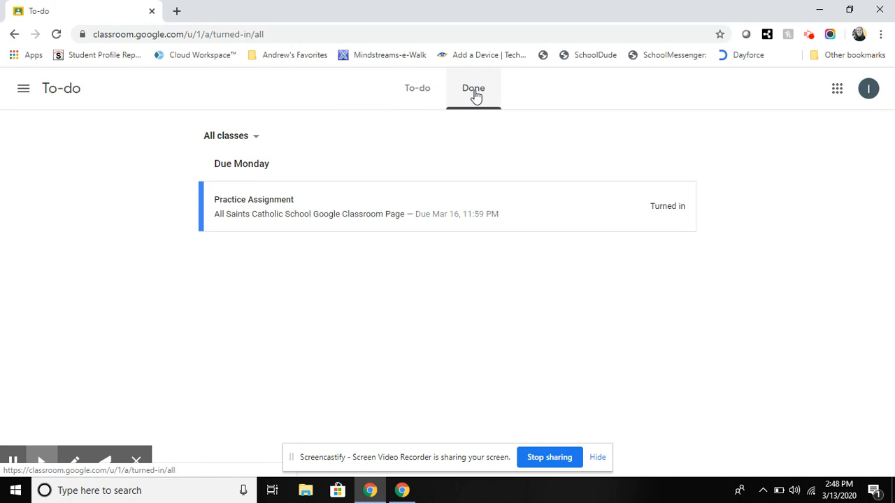
{"action": "left_click", "coordinate": [474, 88]}
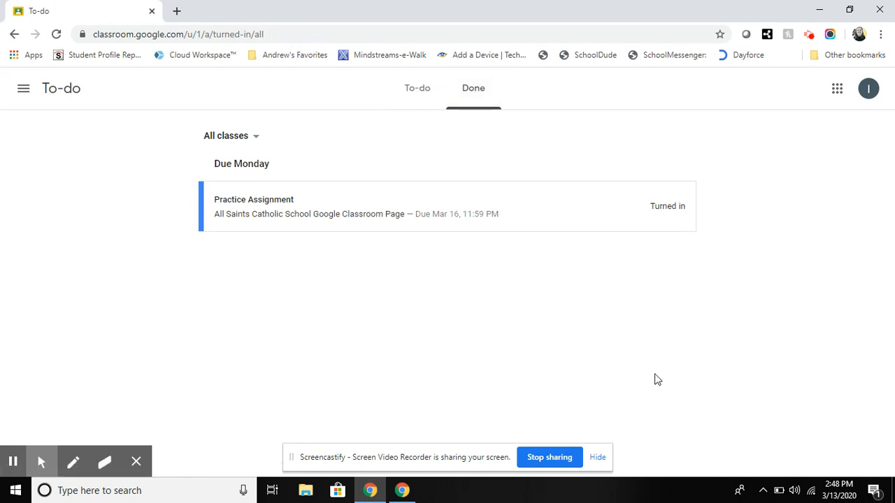
{"action": "mouse_move", "coordinate": [200, 176]}
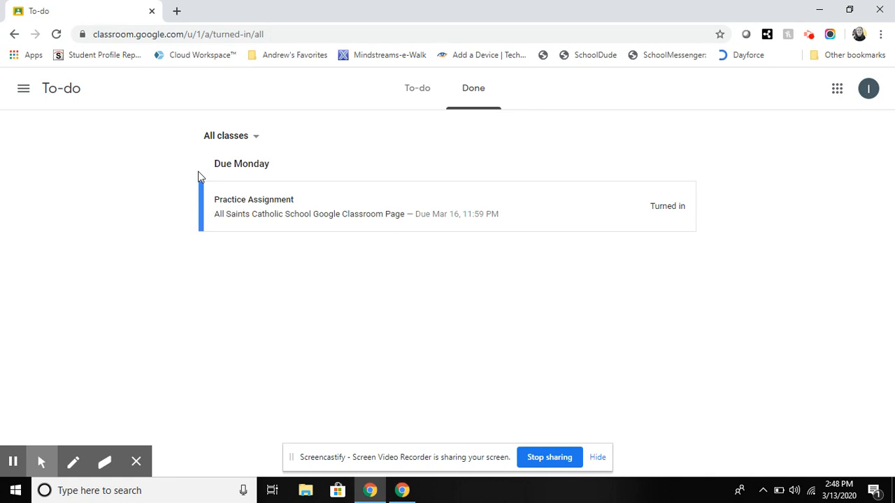
{"action": "left_click", "coordinate": [23, 88]}
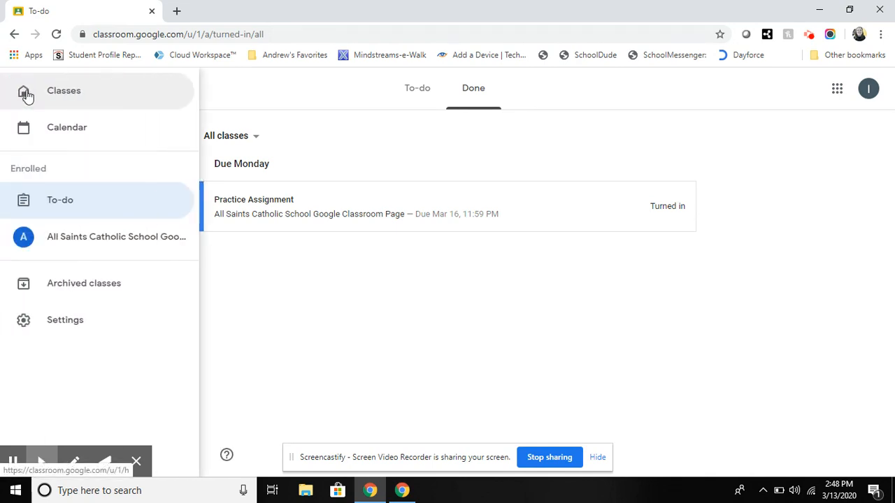
Select the All Saints Catholic School class in the side menu to reopen its stream
{"action": "left_click", "coordinate": [115, 236]}
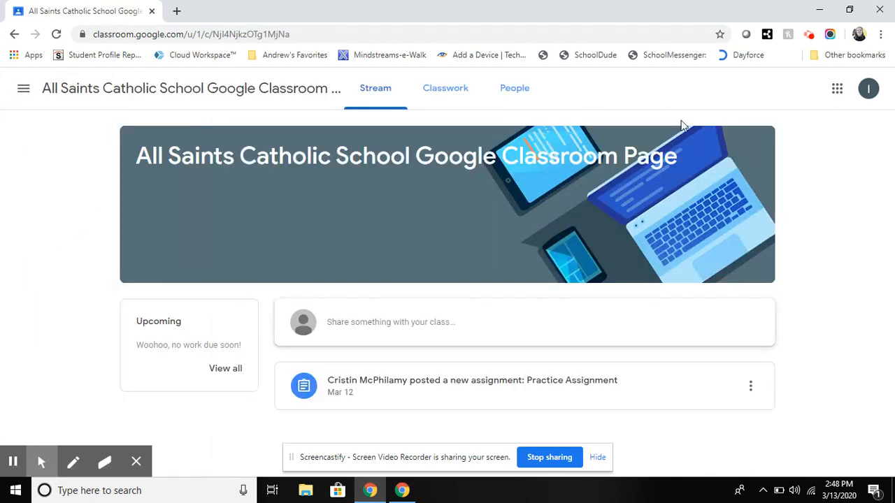
{"action": "mouse_move", "coordinate": [837, 88]}
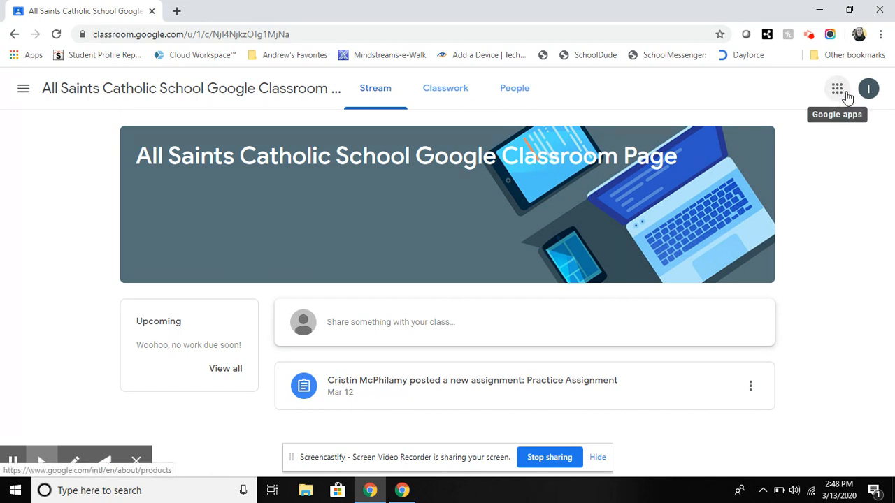
{"action": "mouse_move", "coordinate": [839, 90]}
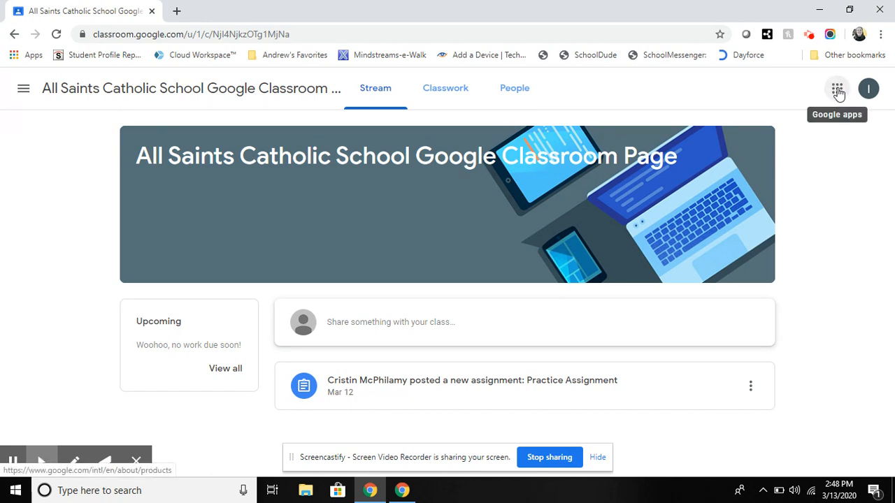
{"action": "mouse_move", "coordinate": [834, 73]}
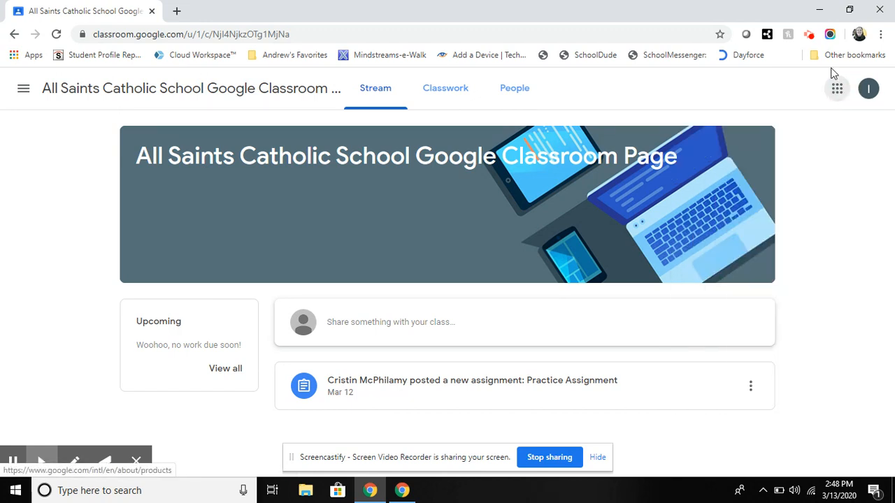